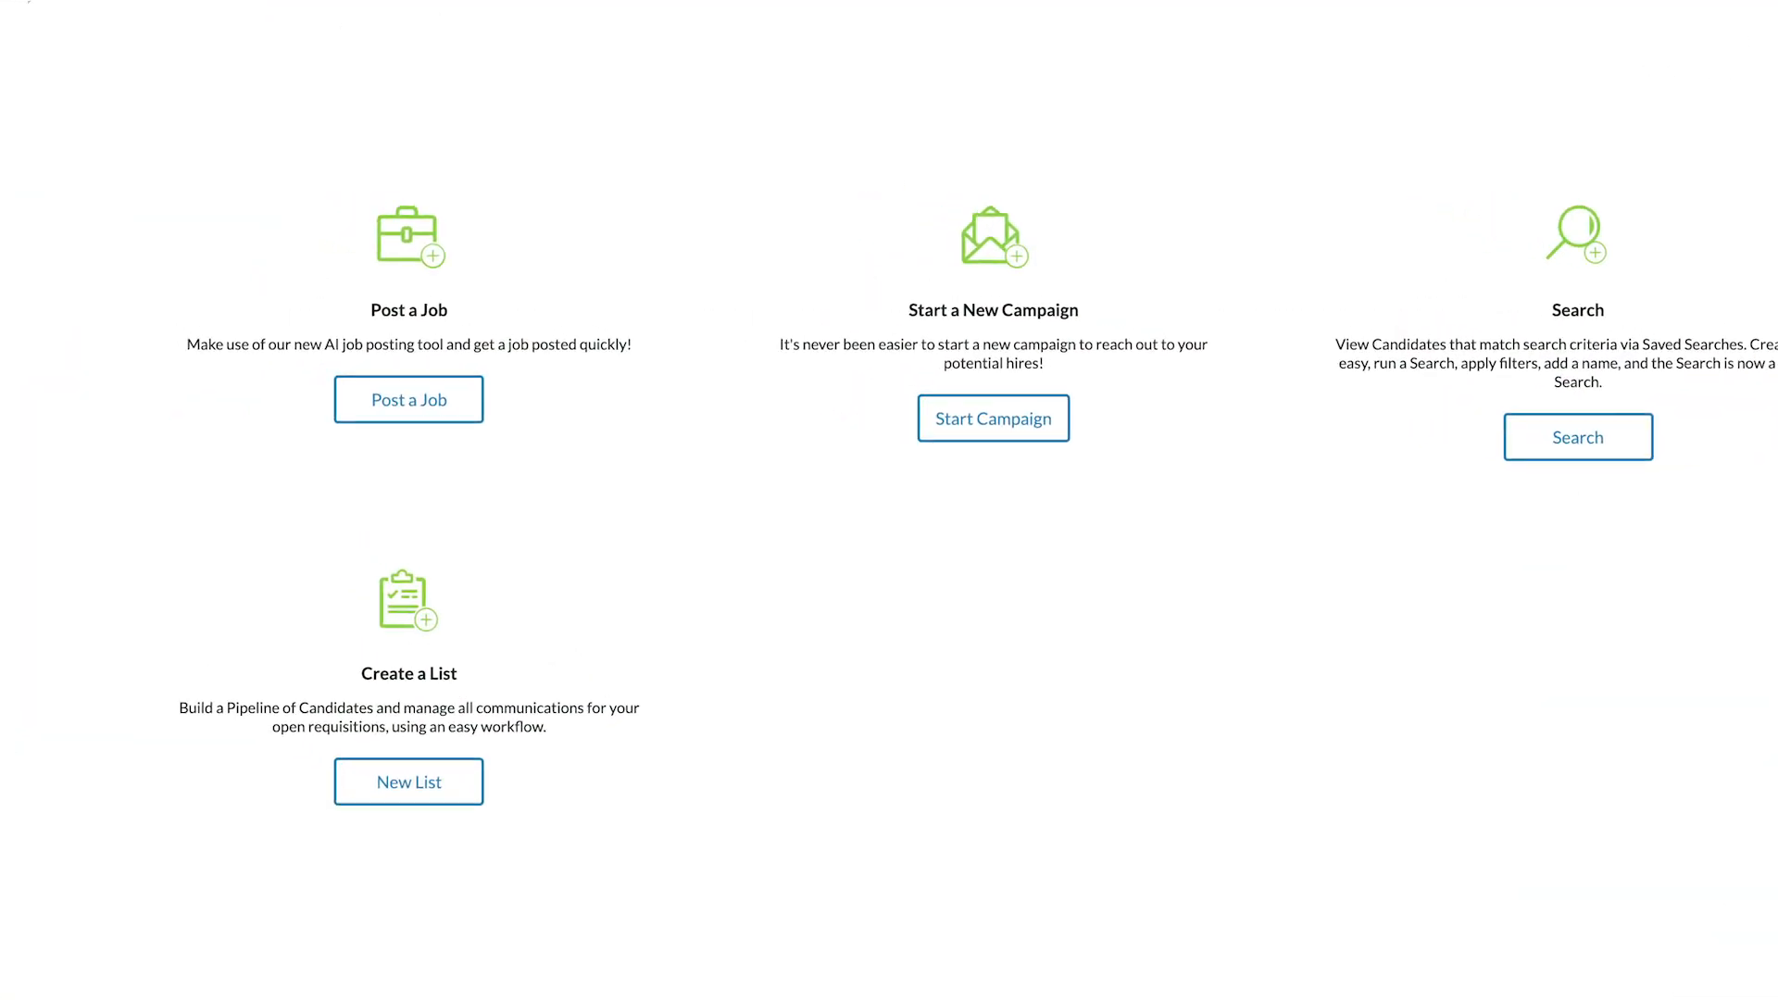
Start a new job posting titled Registered Nurse and continue to the generated draft
click(408, 399)
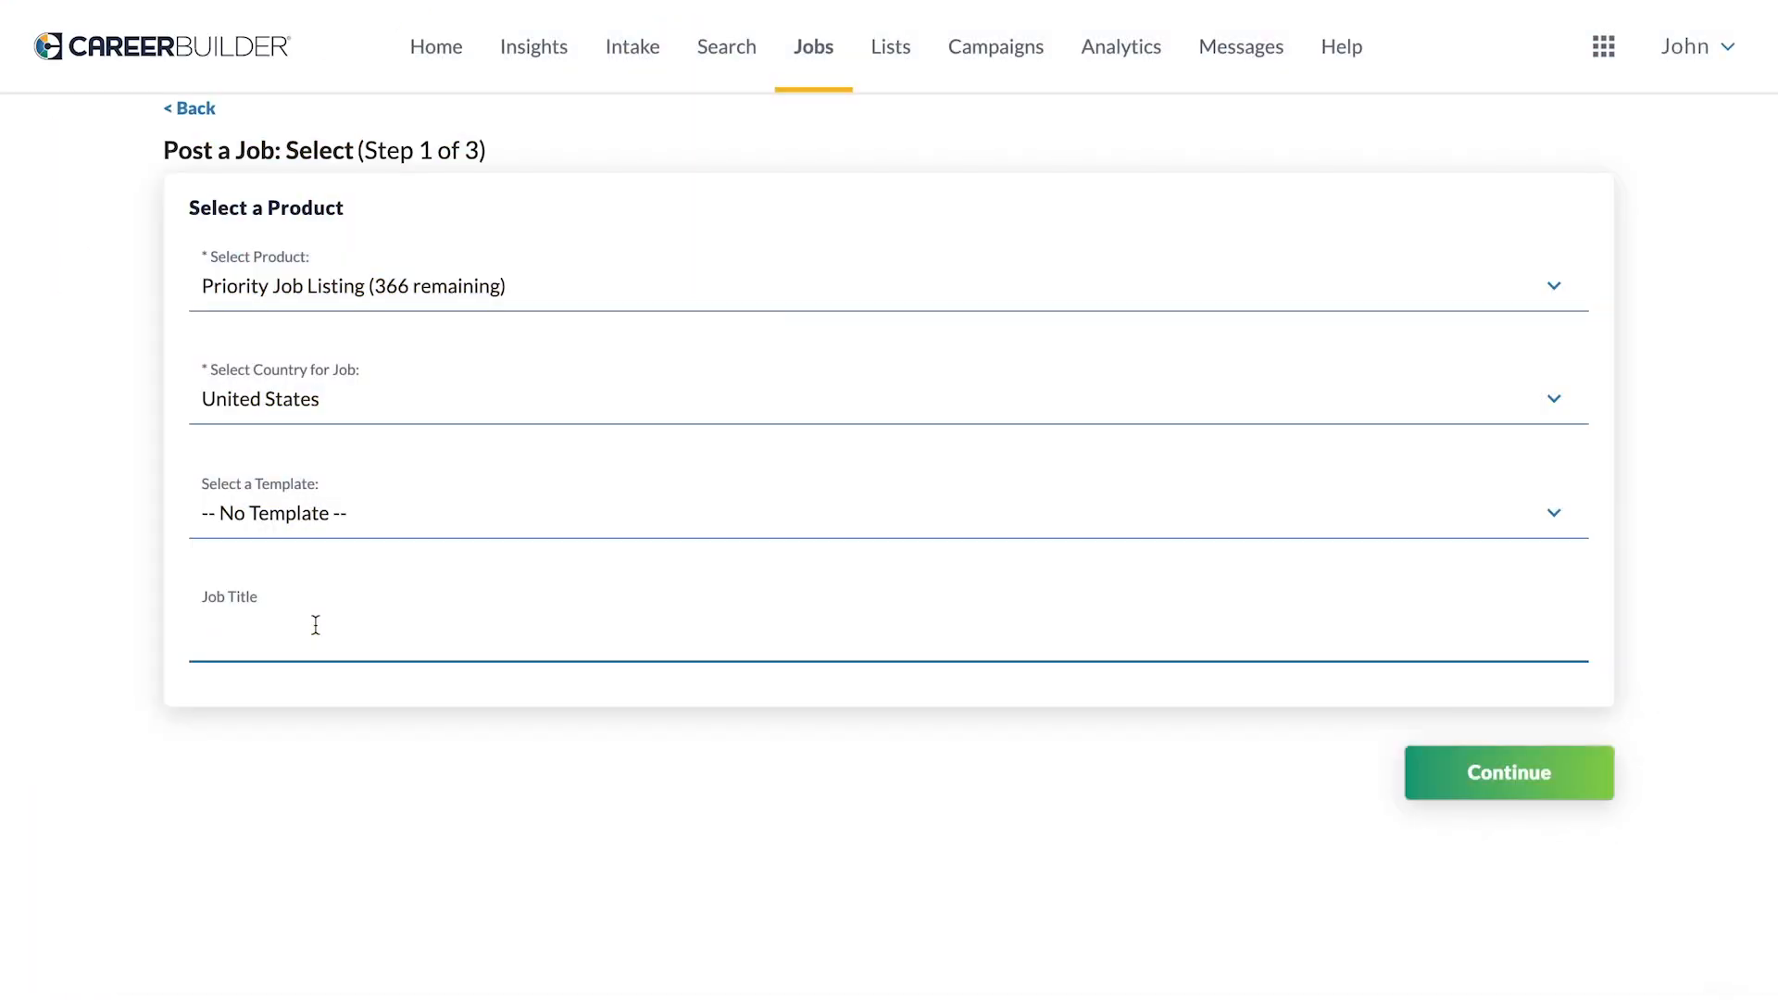
text(Regi)
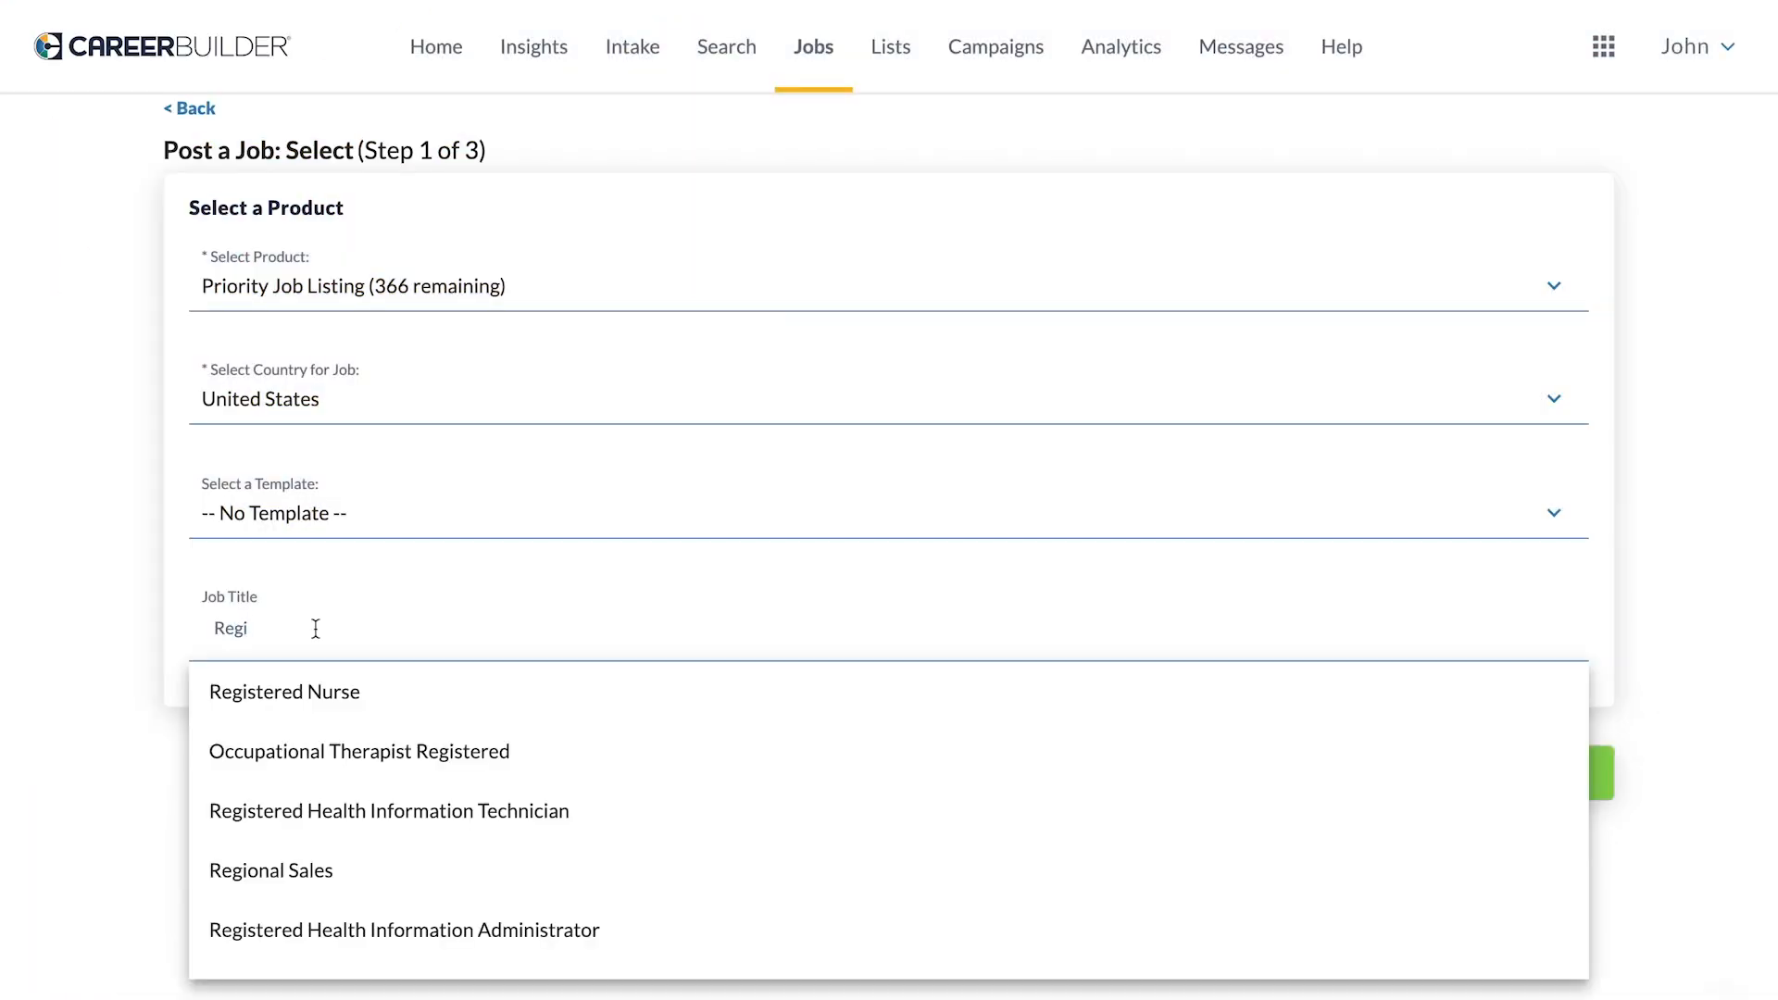
click(284, 692)
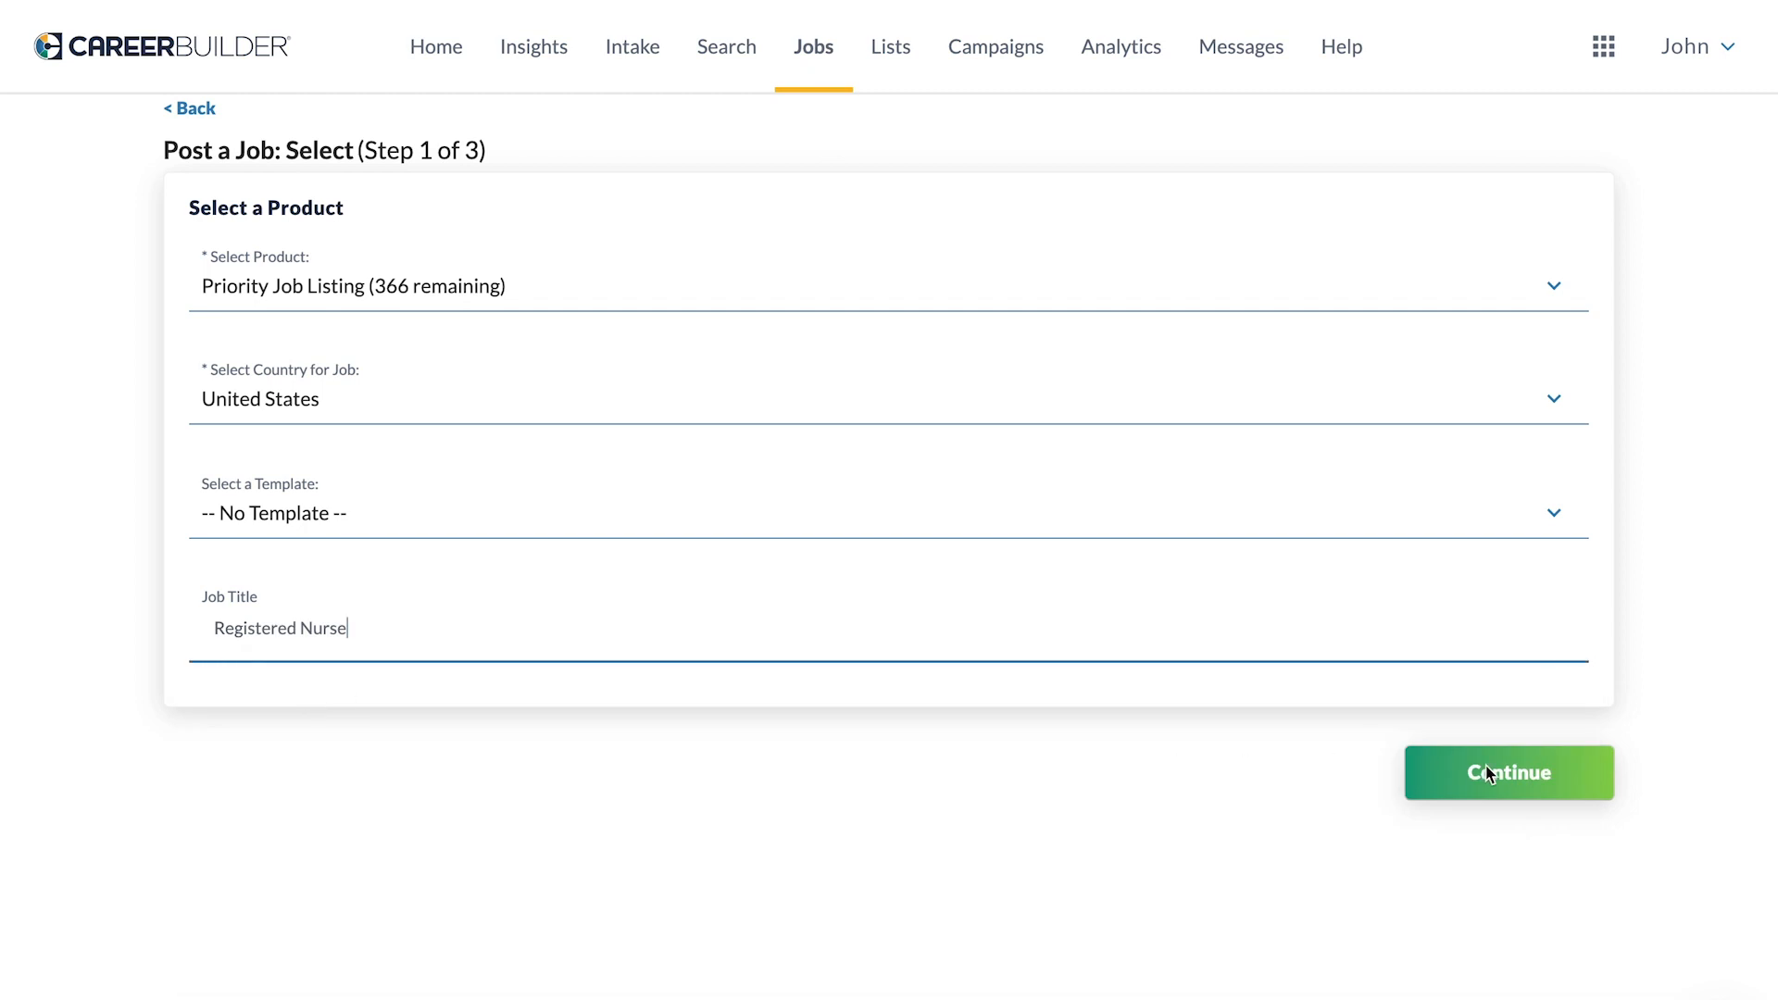
click(1507, 772)
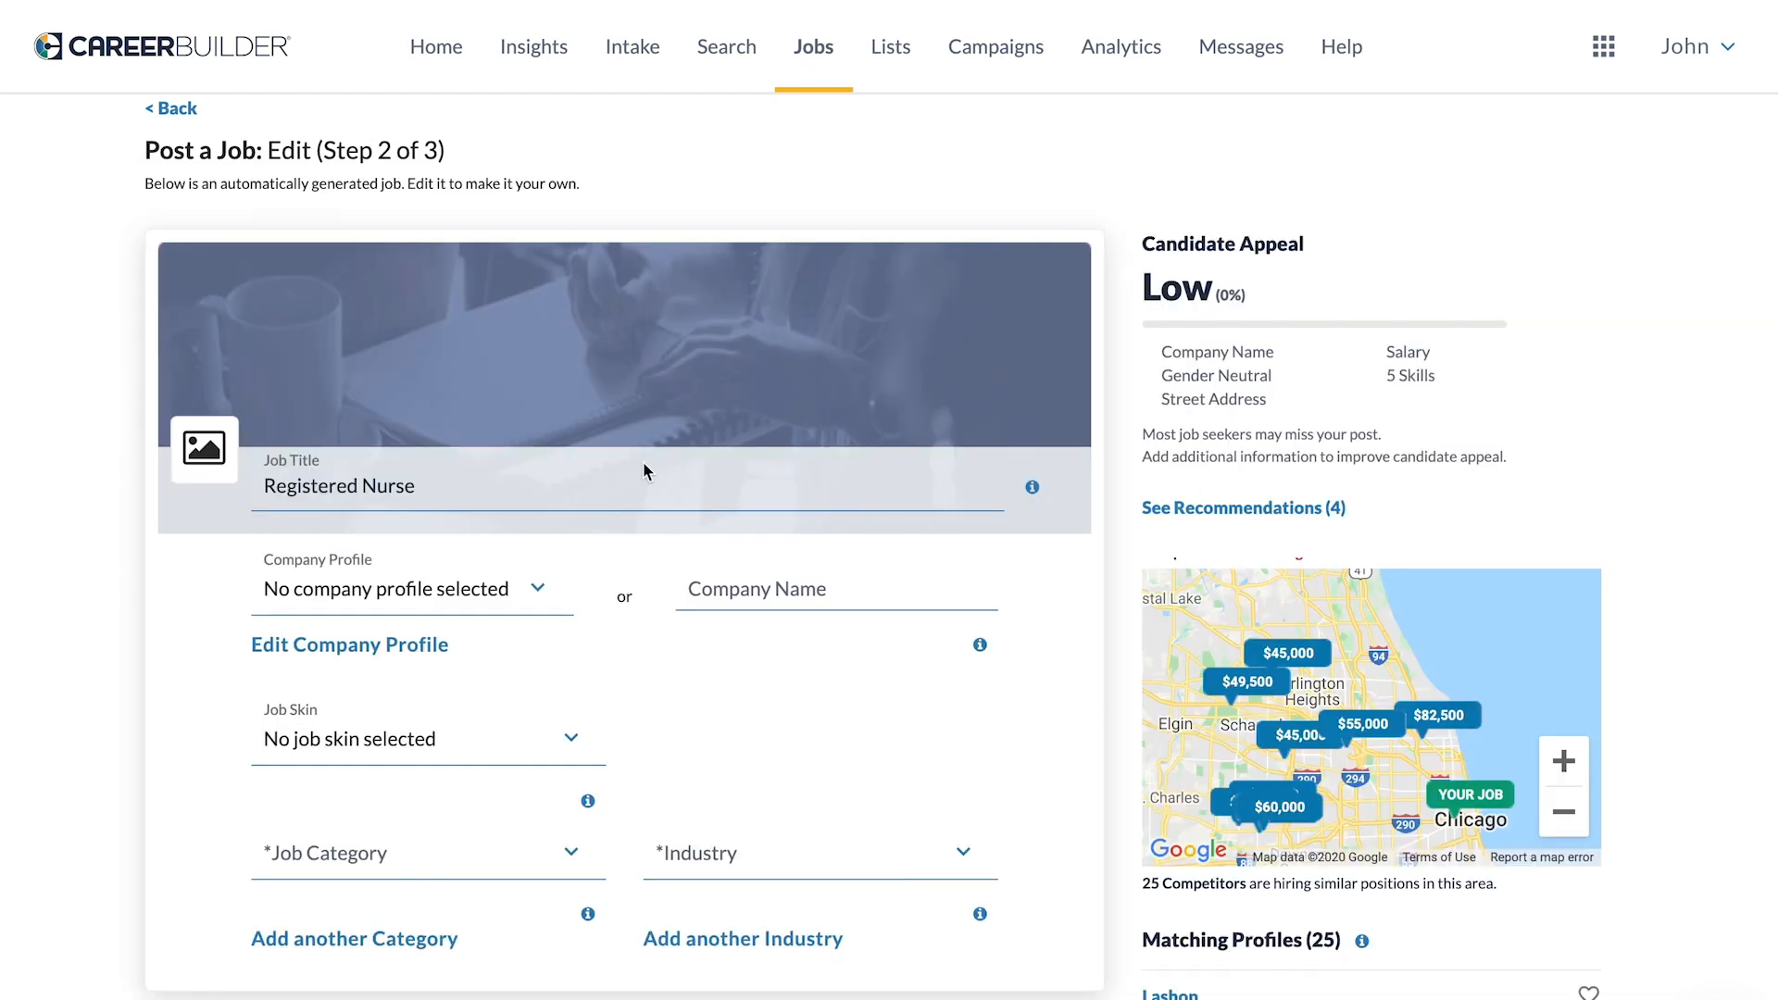
Enter CareerBuilder as the posting's company name
click(412, 589)
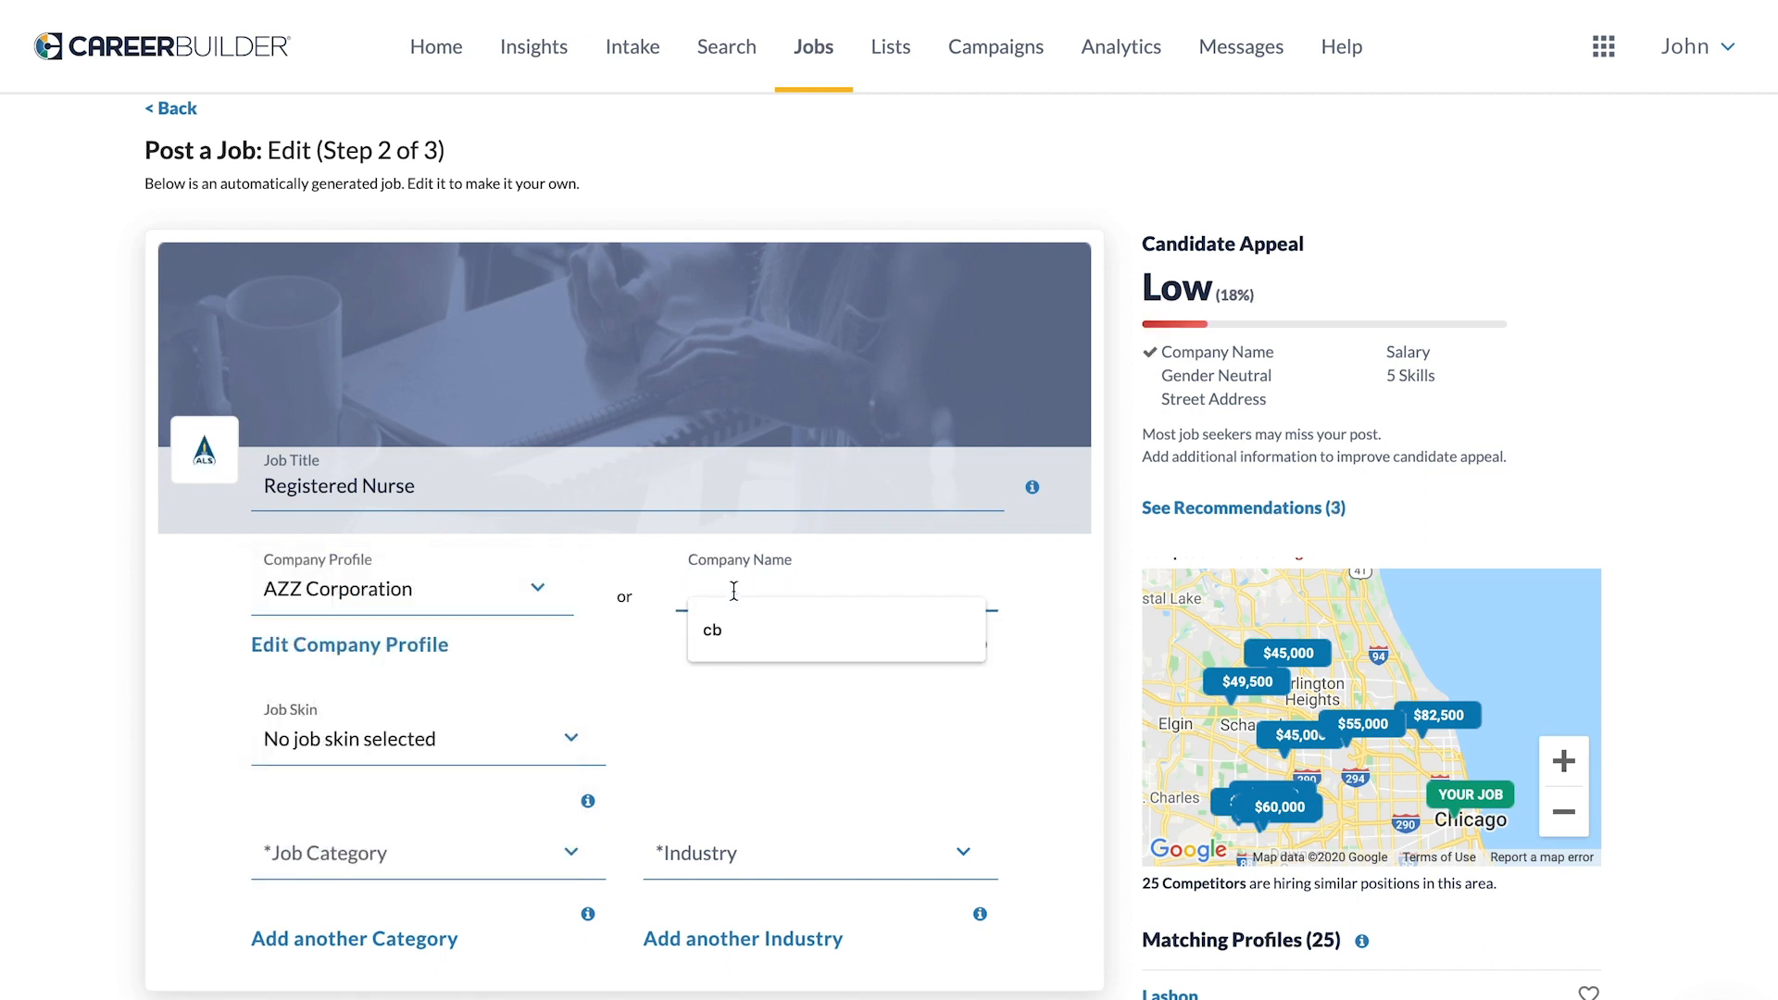
text(CareerBuilder)
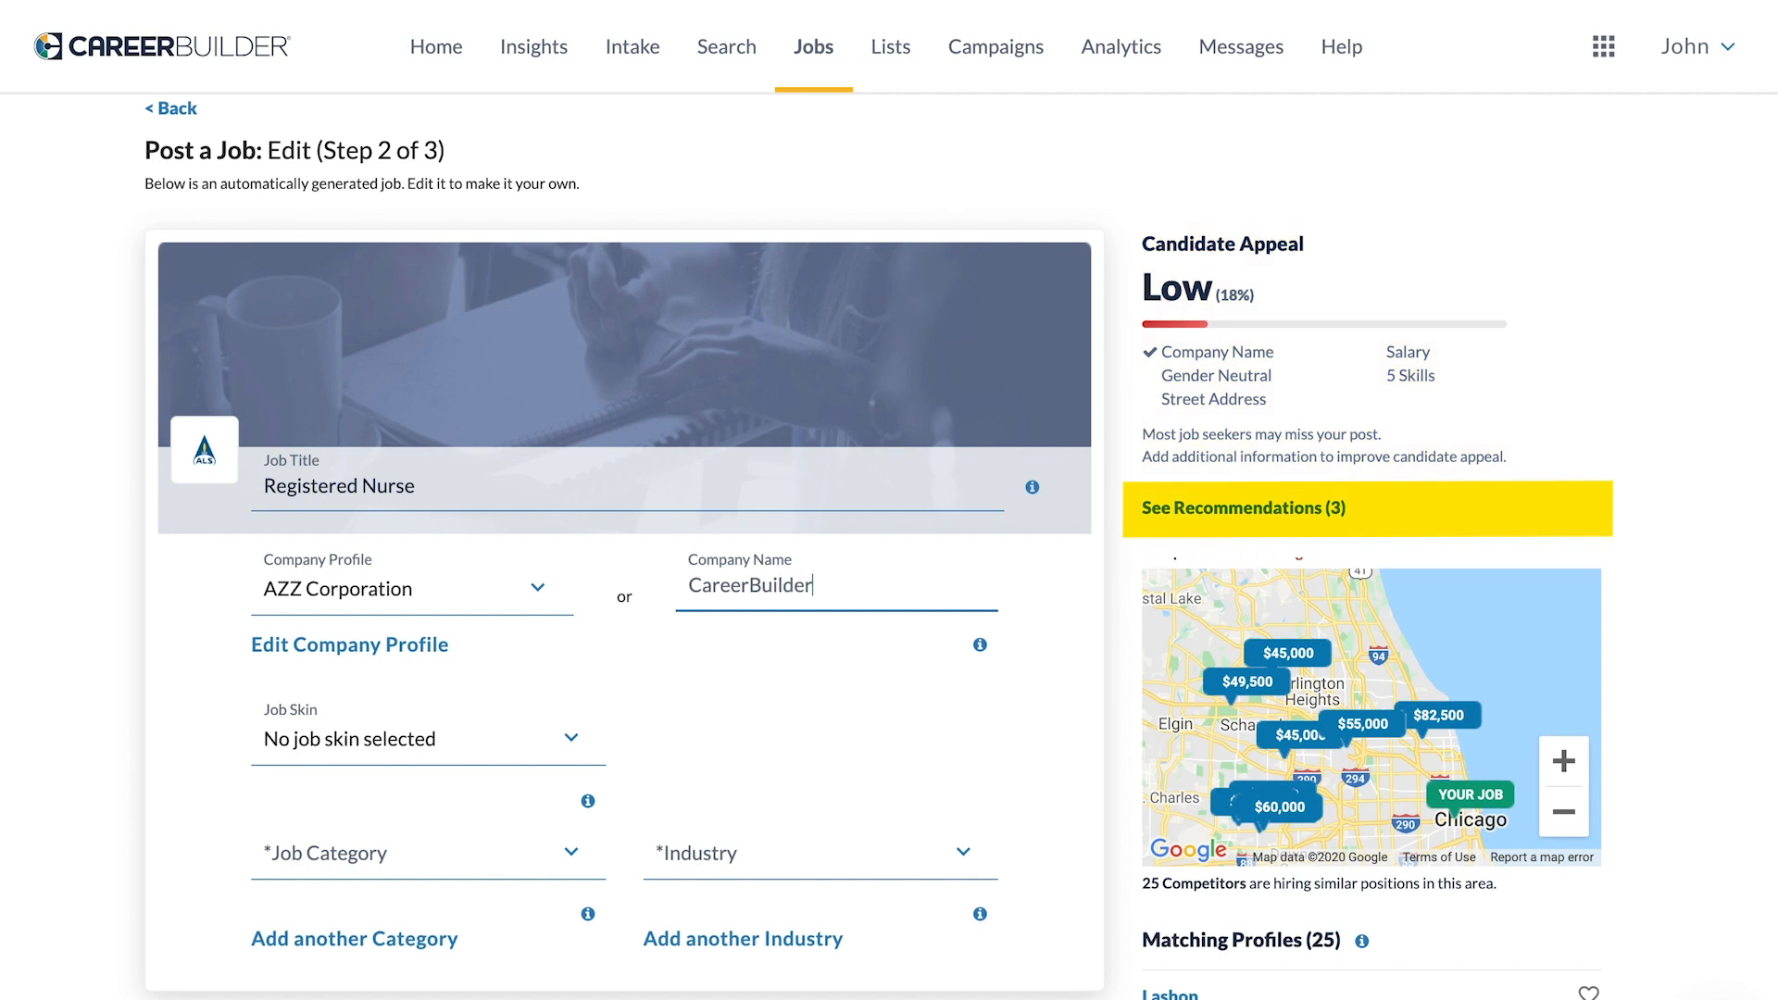
mouse_move(1219, 516)
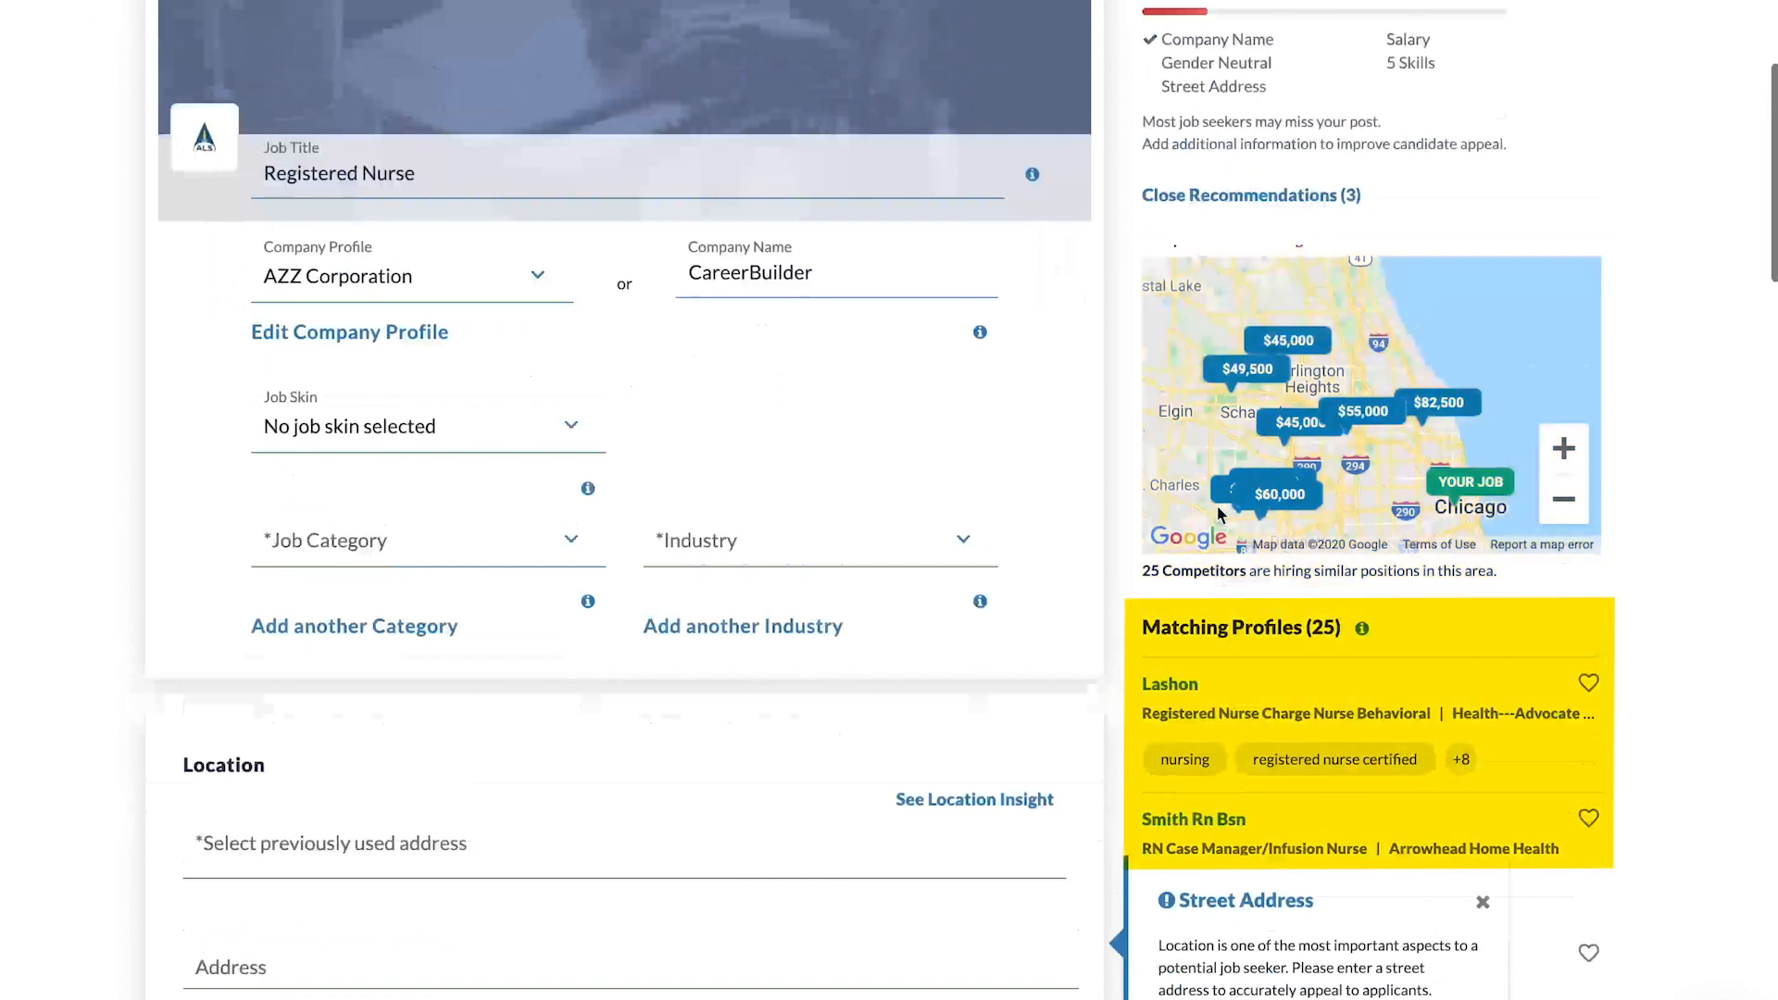
Scroll through the generated requirements, description, responsibilities and skills to review the 91% appeal score
scroll(down, 3)
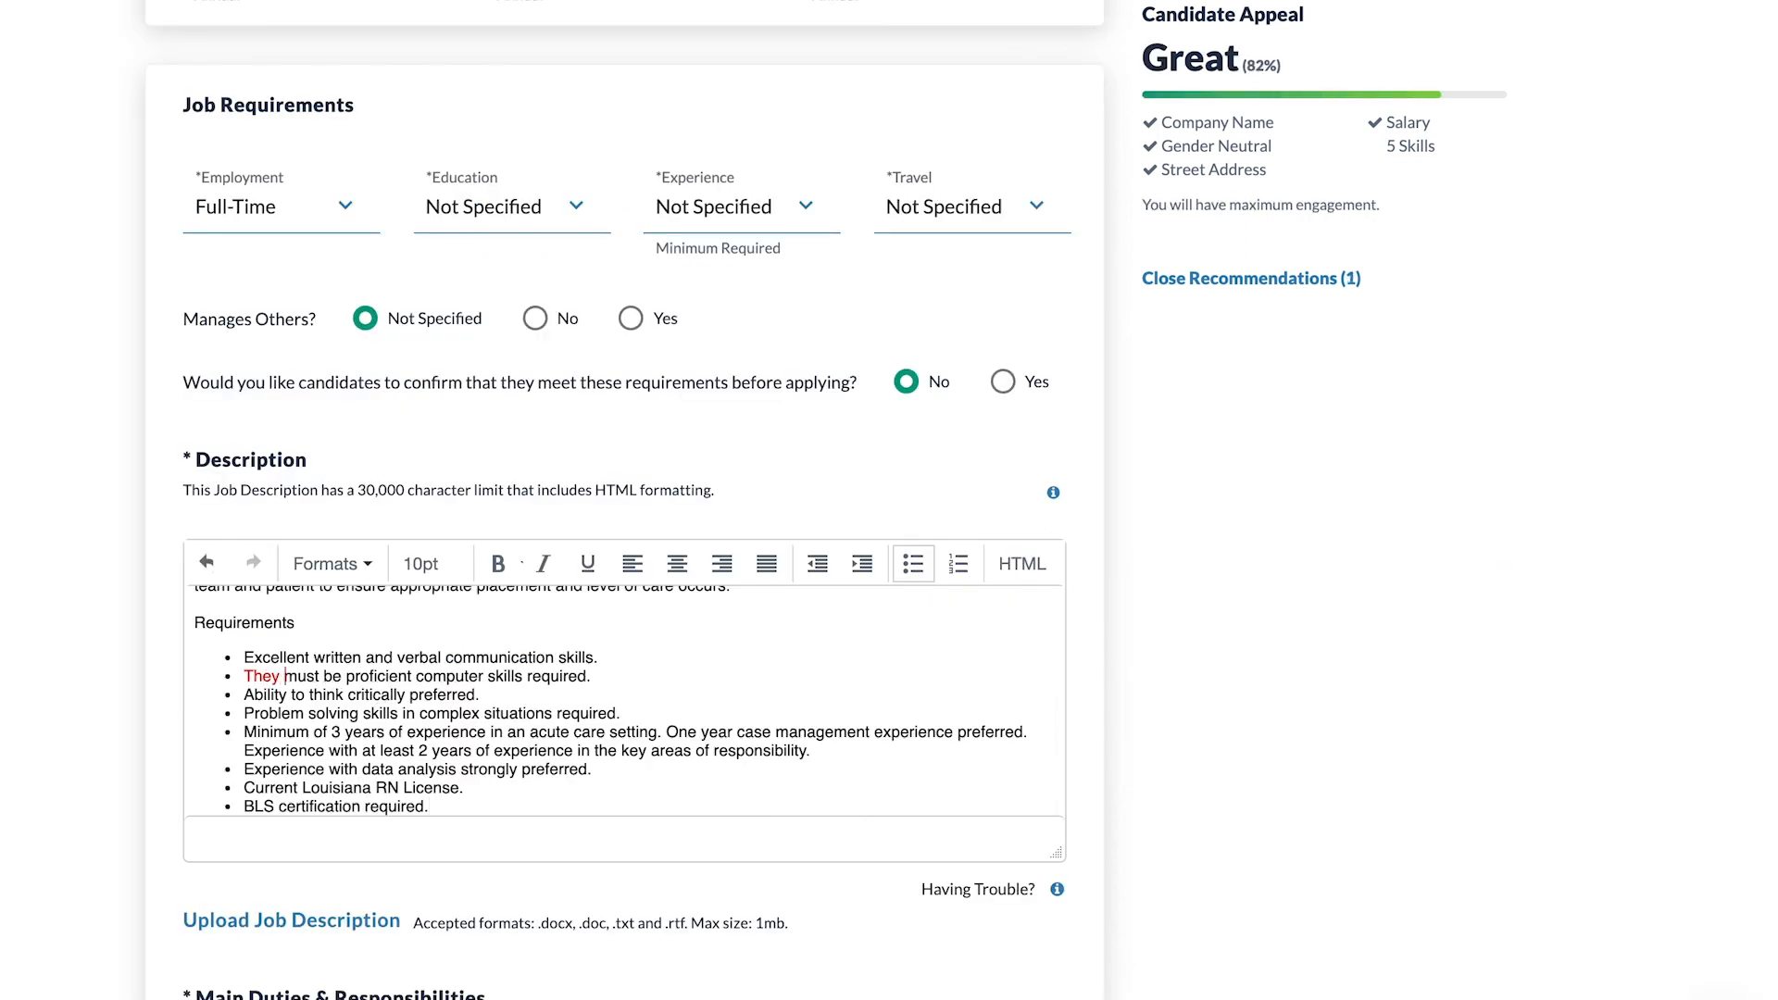
scroll(down, 3)
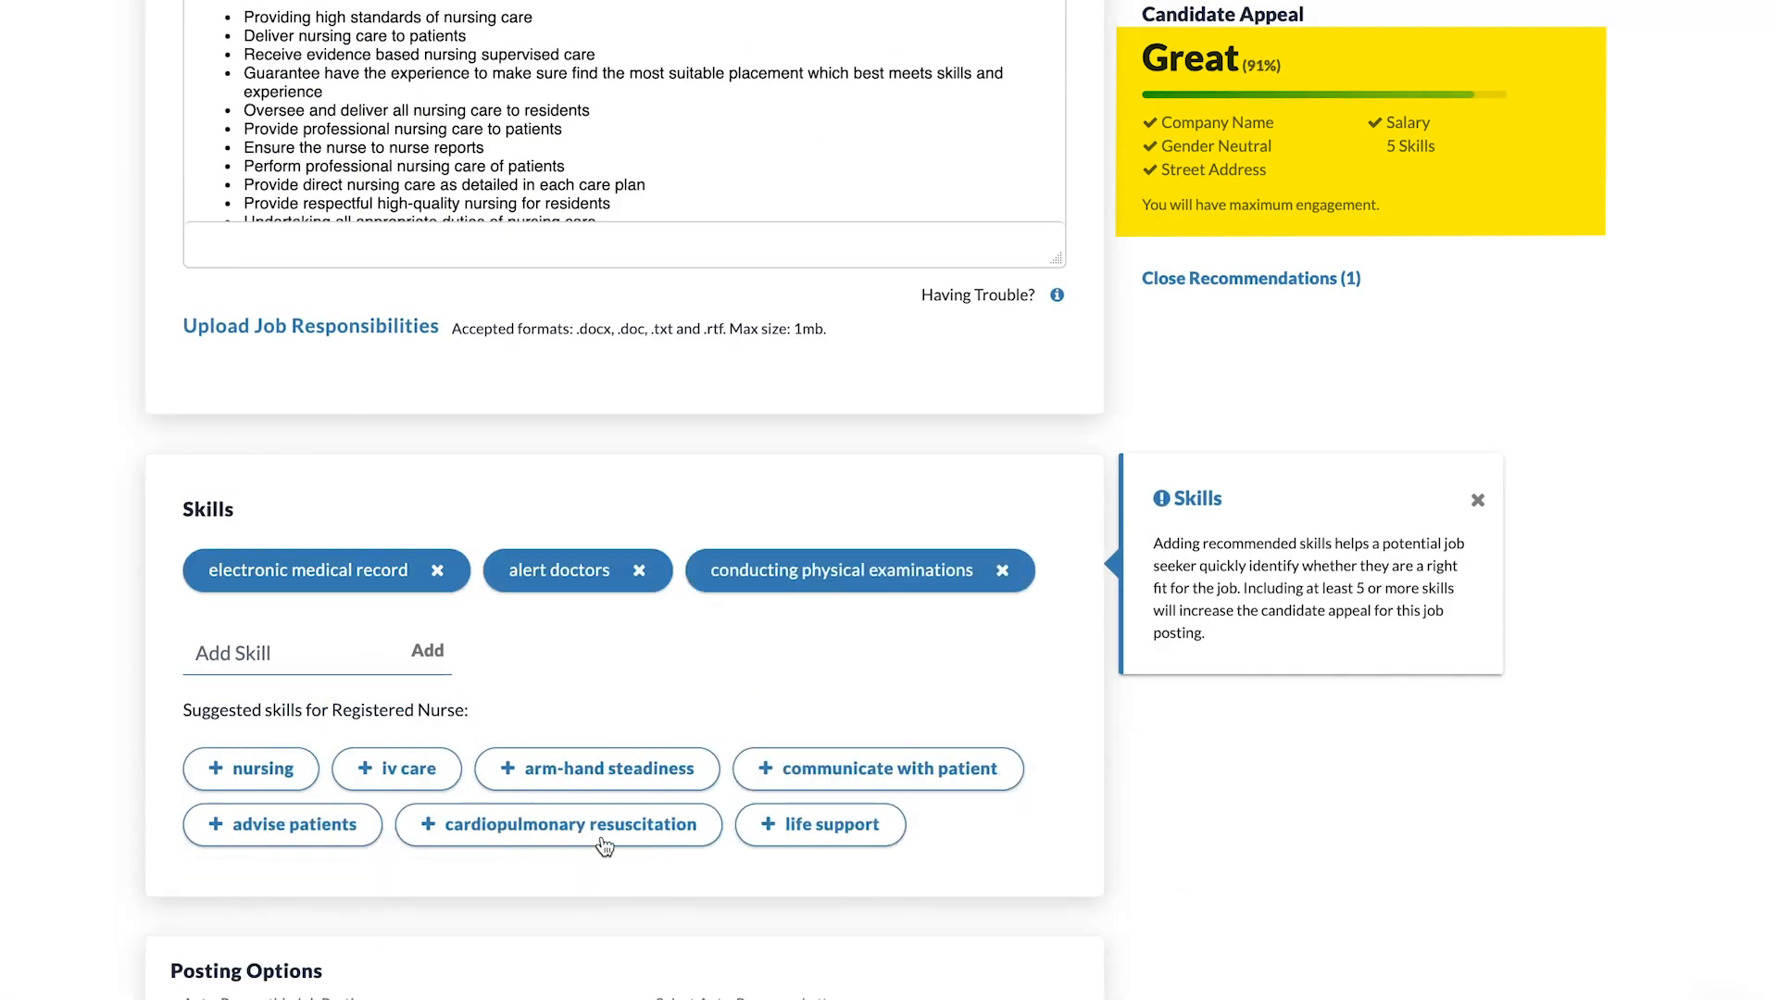